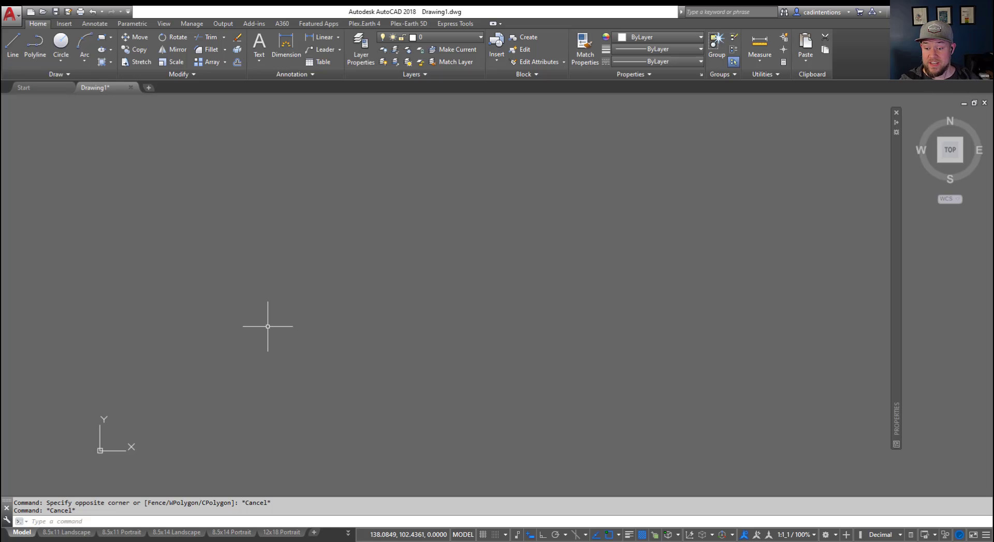
mouse_move(285, 349)
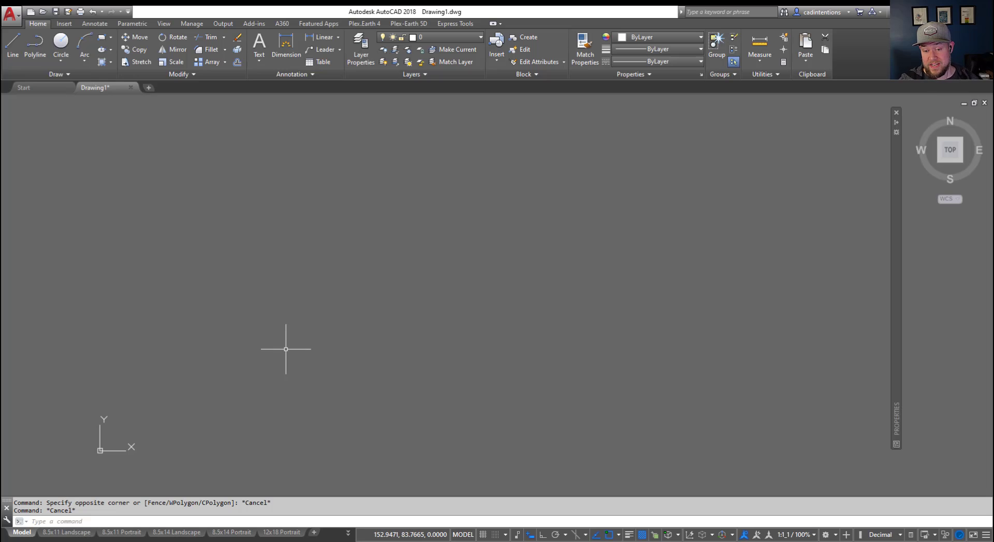
mouse_move(270, 340)
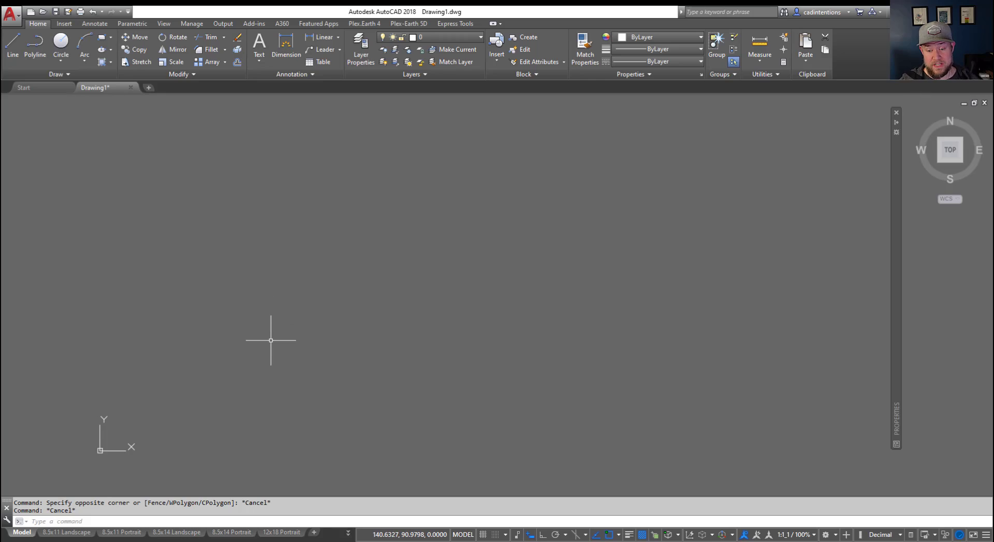
mouse_move(223, 329)
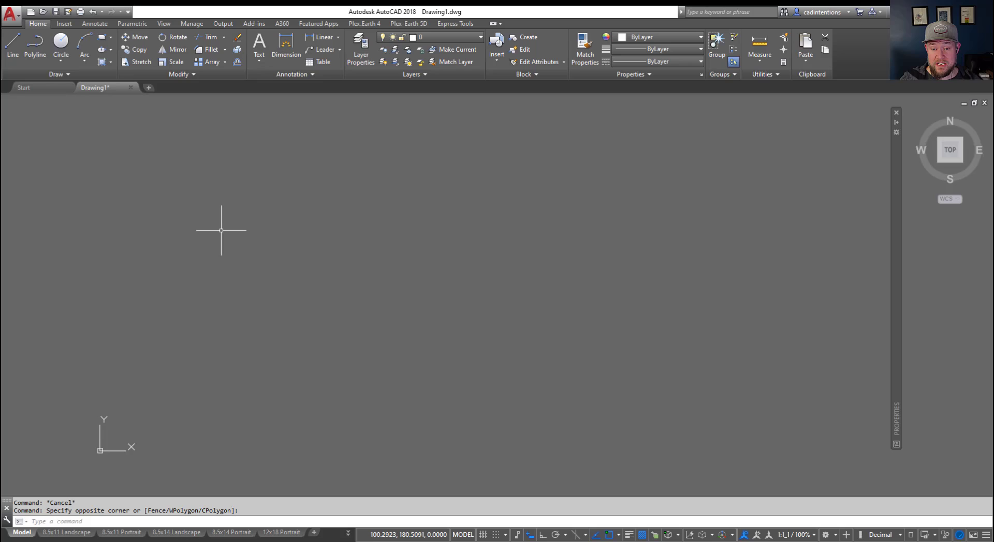
mouse_move(199, 260)
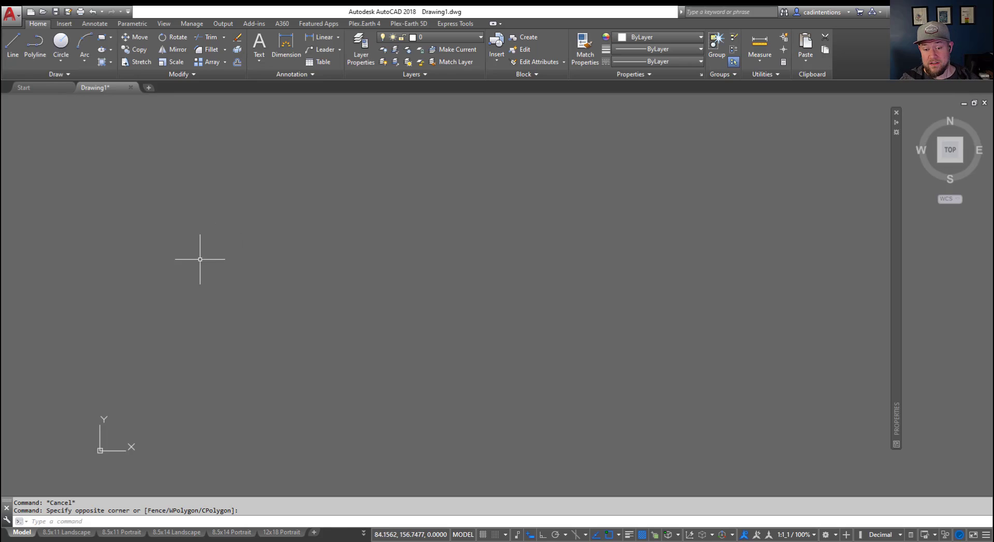
mouse_move(147, 333)
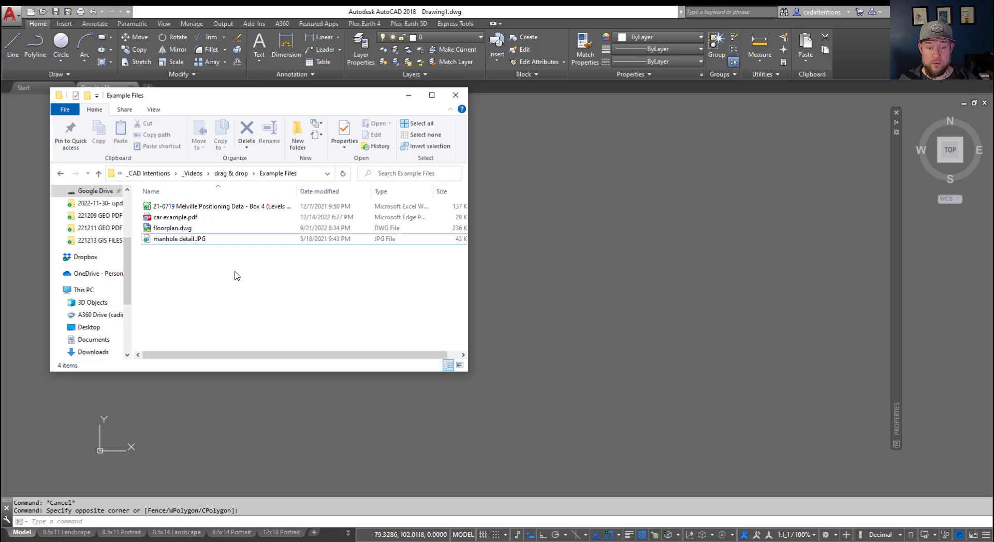
- Browse File Explorer to drag & drop > Example Files with the Excel, PDF, DWG and JPG files
left_click(172, 228)
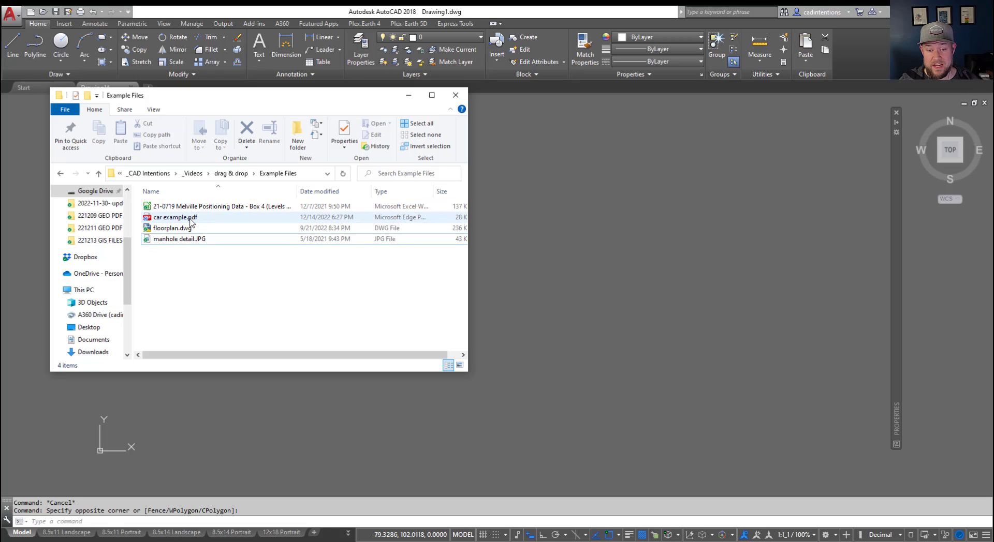
left_click(171, 229)
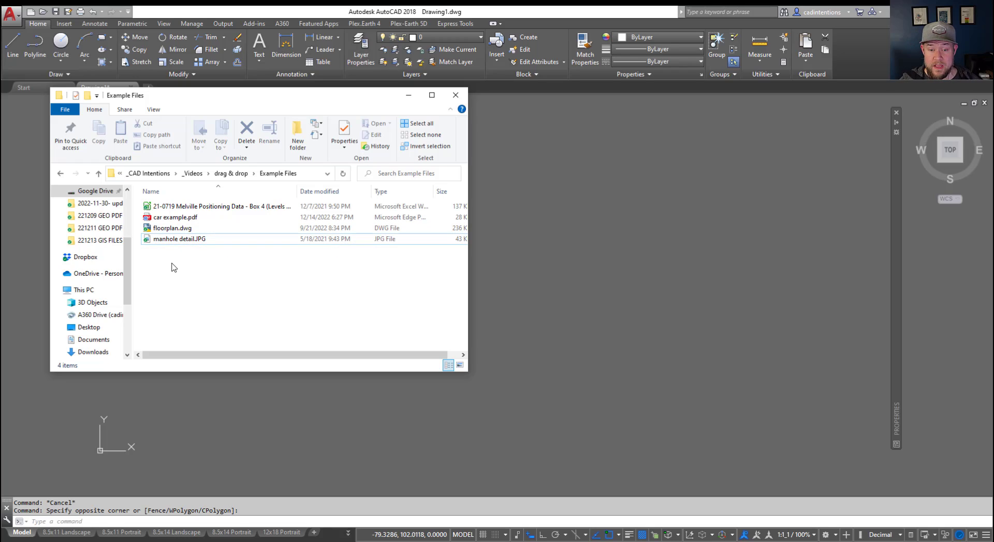
- Drag manhole detail.JPG from Explorer into the AutoCAD drawing area
left_click(180, 239)
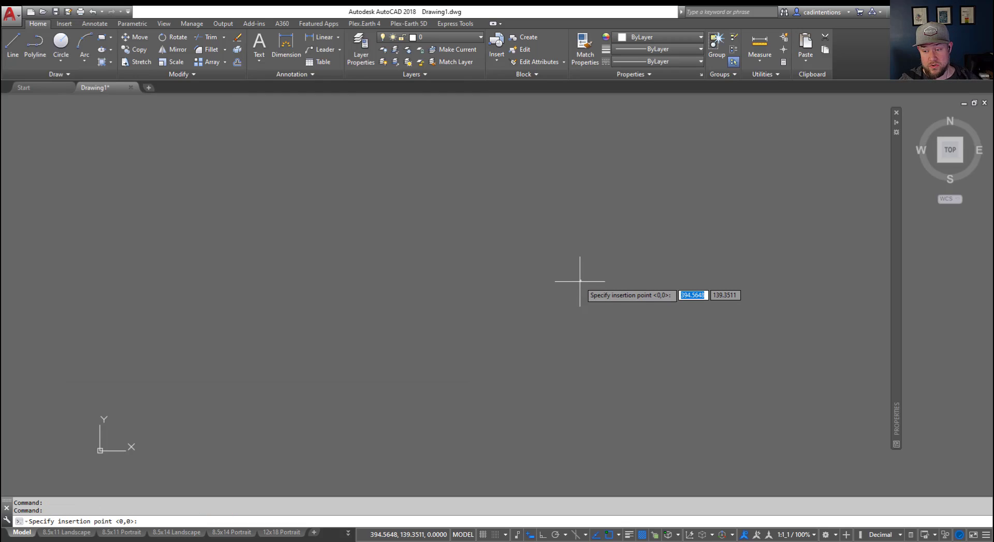
mouse_move(458, 304)
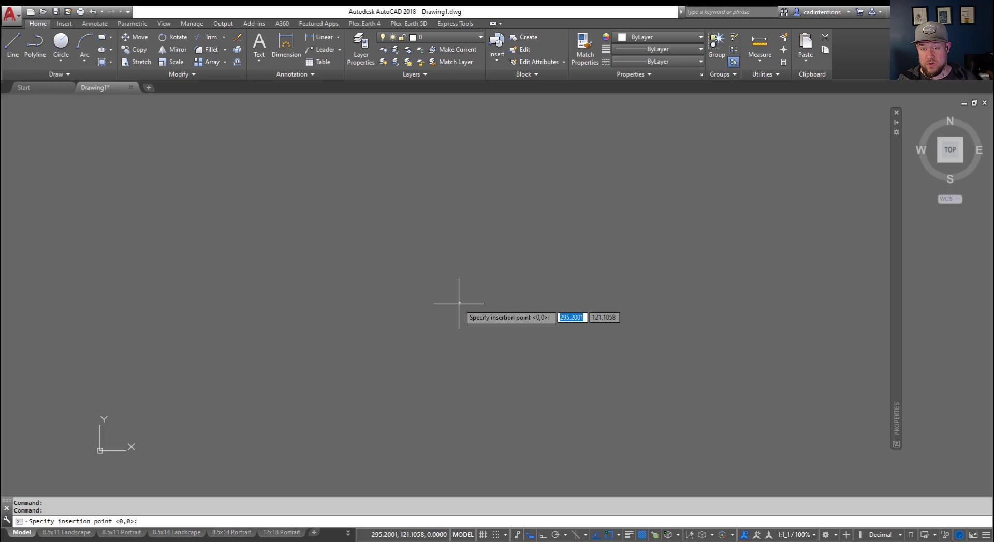
mouse_move(353, 317)
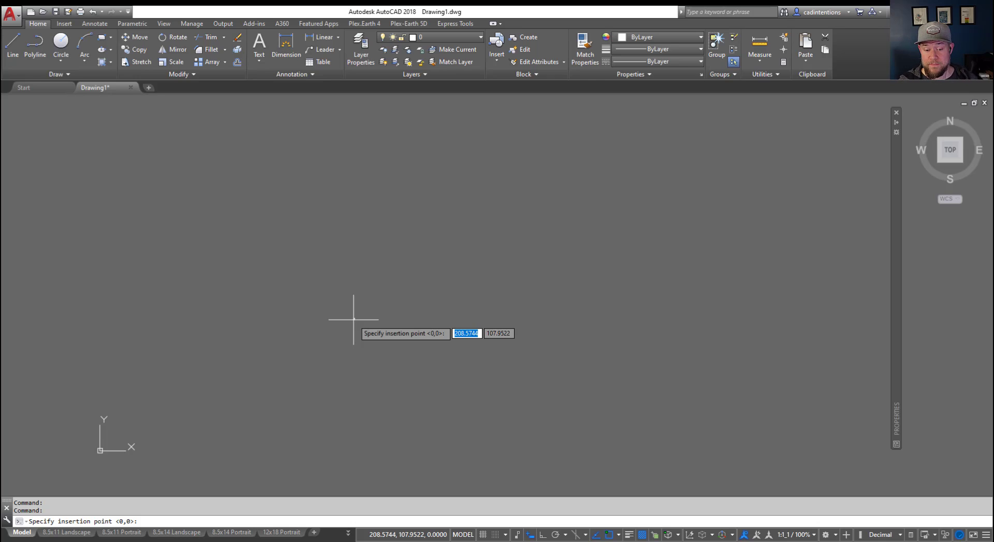
mouse_move(328, 330)
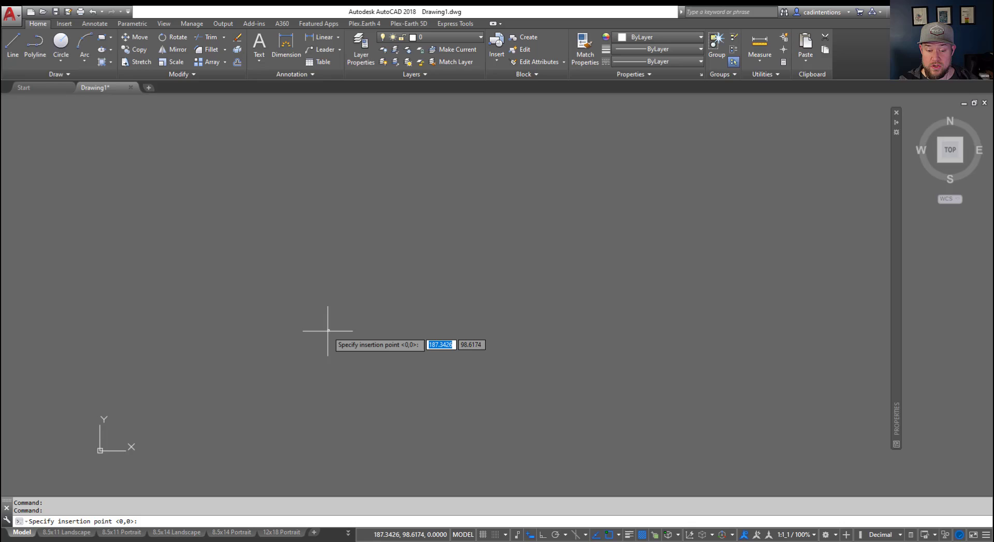
mouse_move(317, 311)
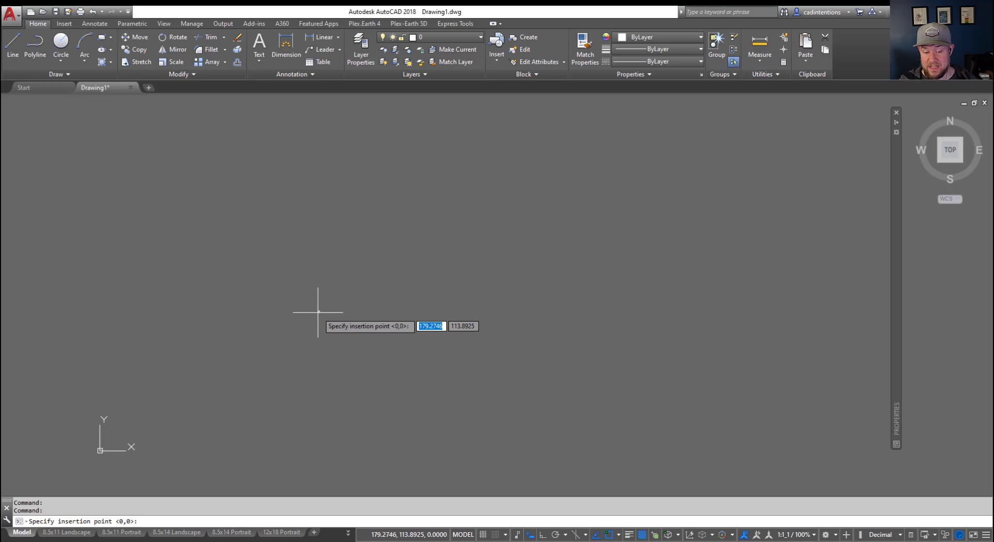
mouse_move(355, 301)
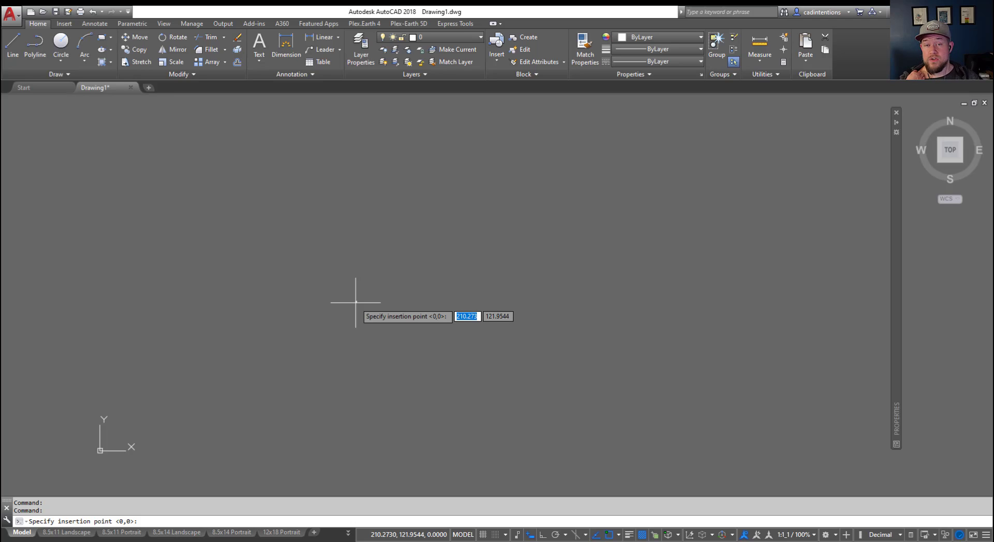
mouse_move(333, 320)
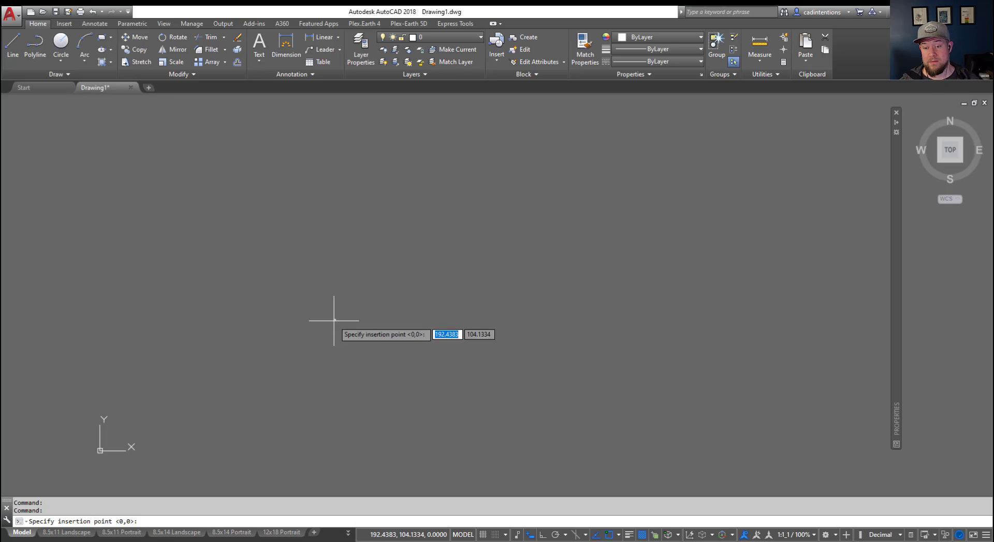
mouse_move(322, 272)
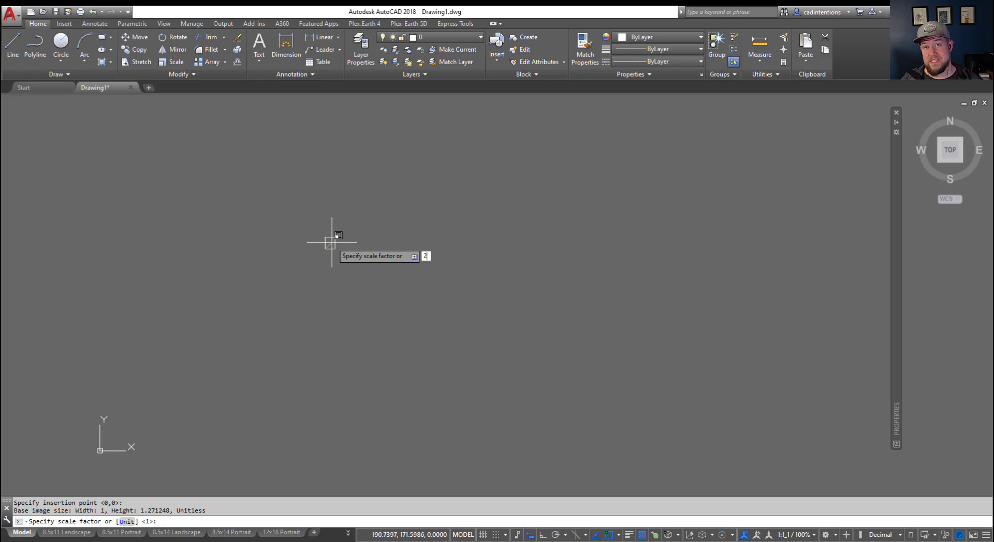
- Place the manhole detail image at scale factor 2 with rotation 0
key("enter")
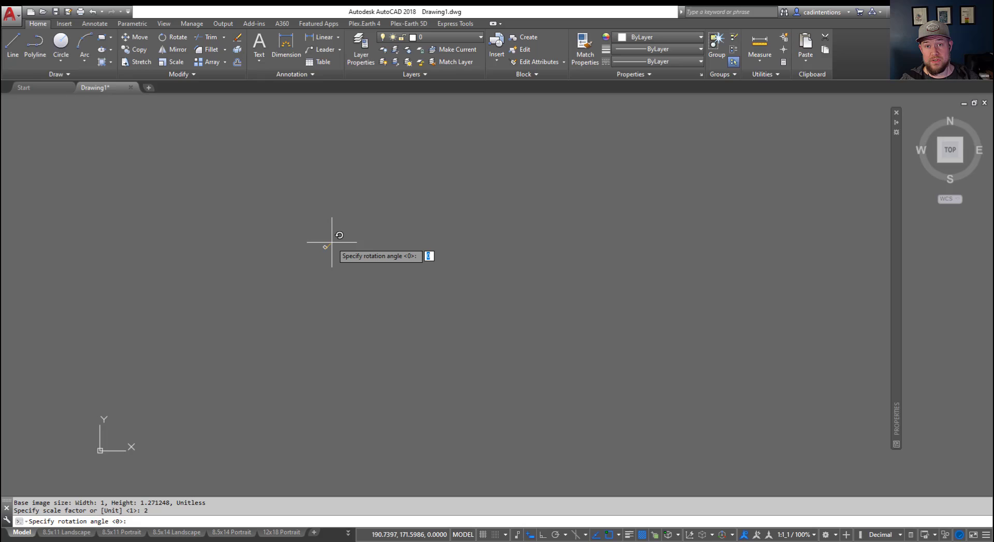
key("enter")
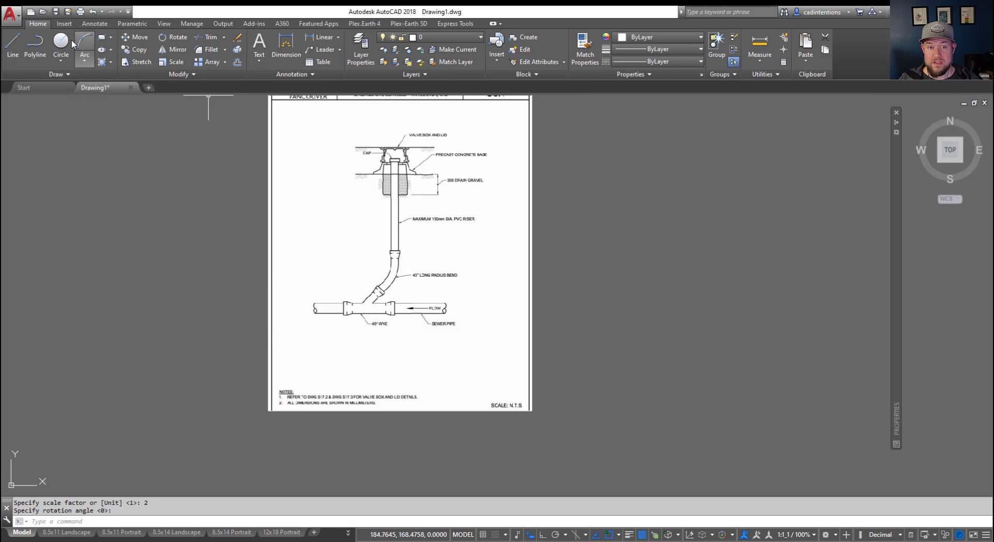
- Show the manhole detail JPG's file details and reference options in External References
left_click(63, 23)
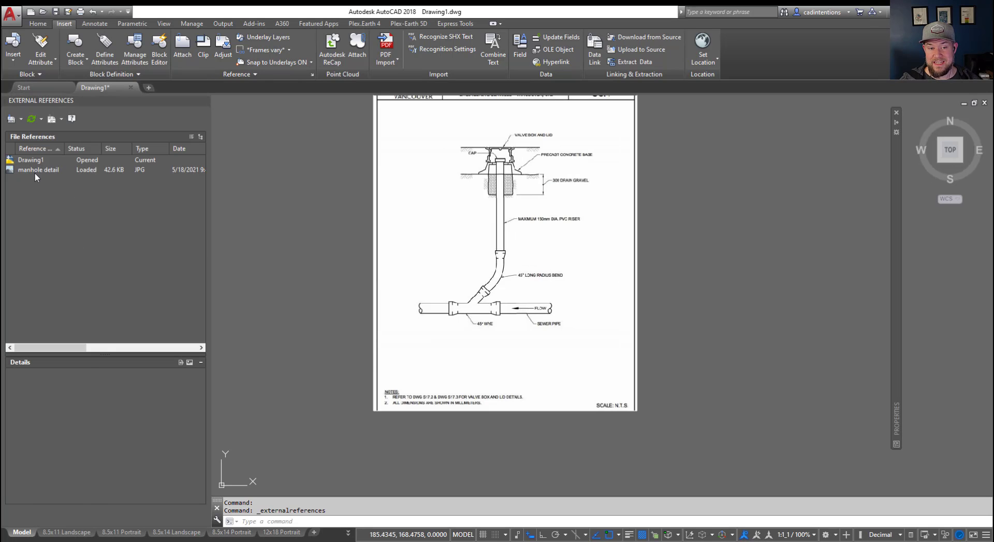
left_click(38, 169)
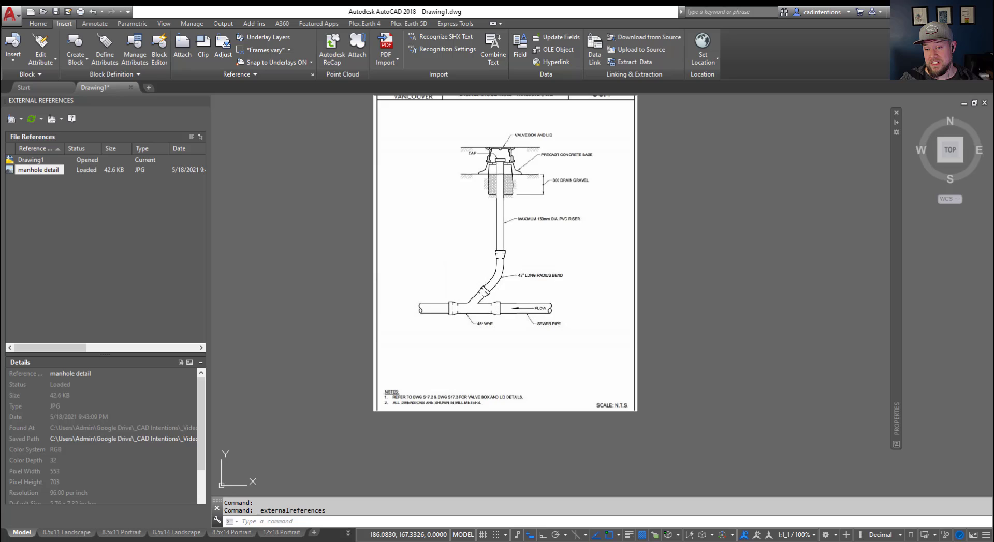
mouse_move(242, 359)
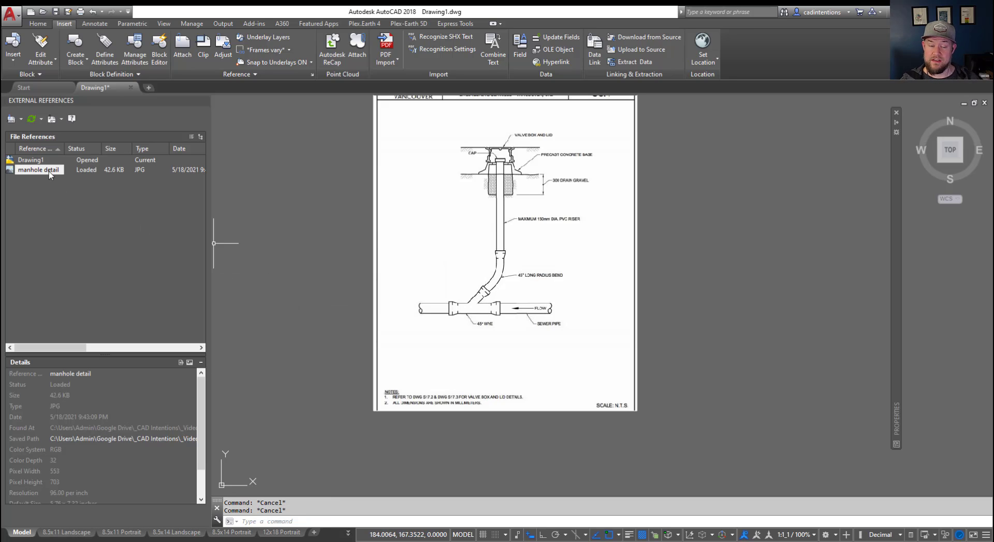
right_click(38, 170)
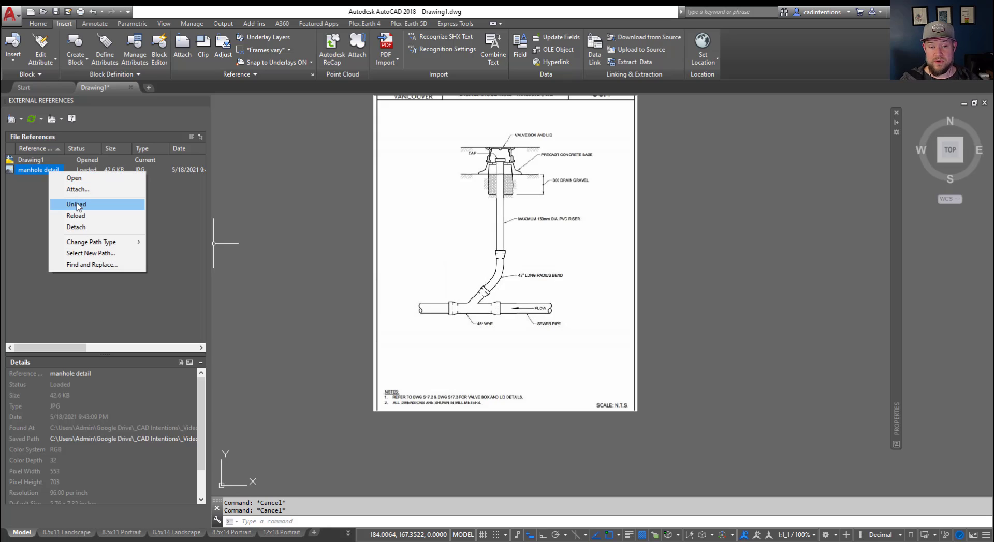
mouse_move(75, 227)
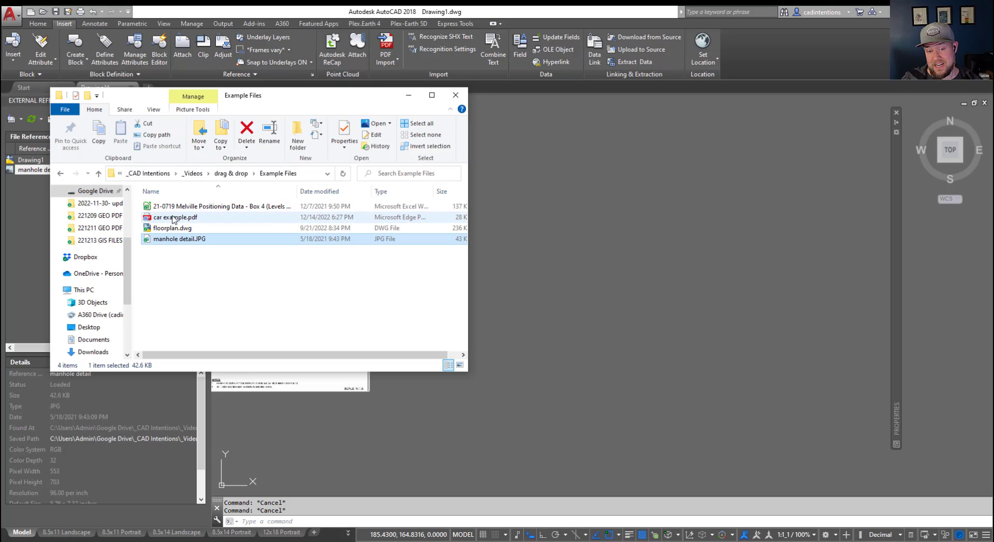
- Attach car example.pdf as an underlay at a picked insertion point with scale 1
left_click(176, 217)
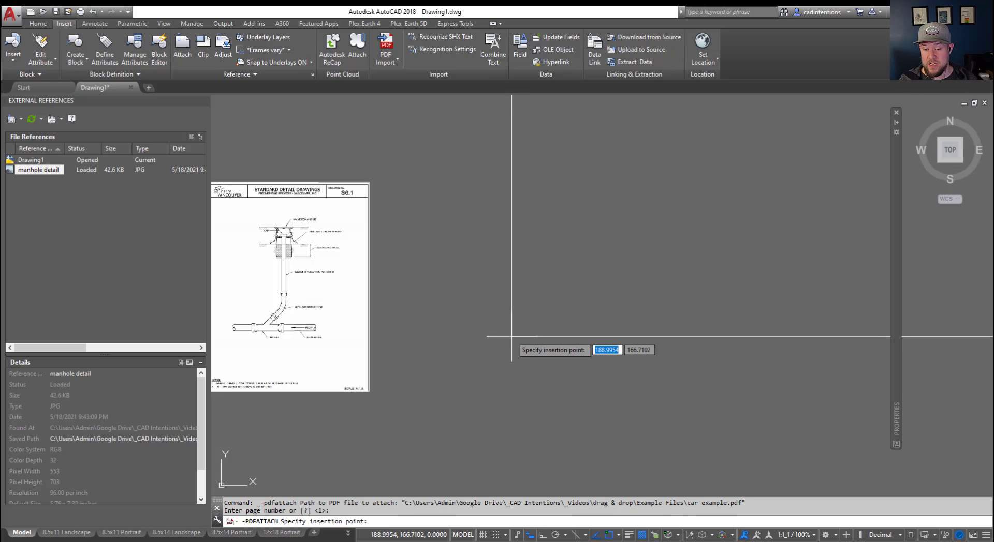
left_click(556, 323)
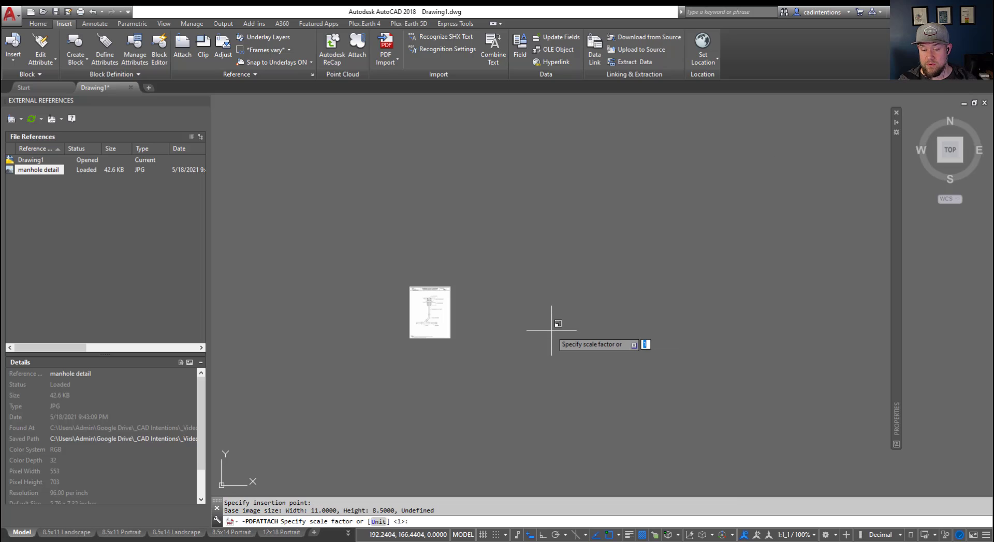
key("enter")
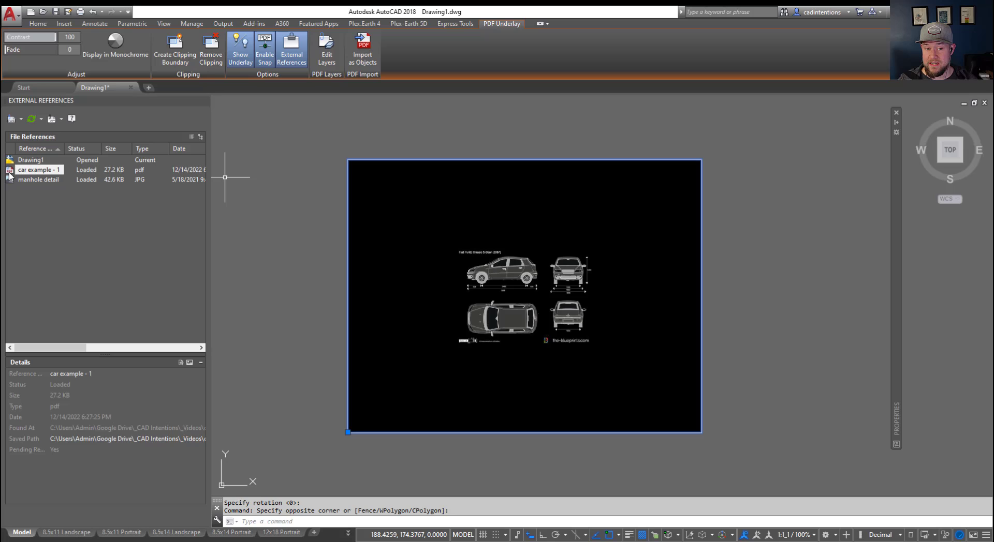
mouse_move(529, 200)
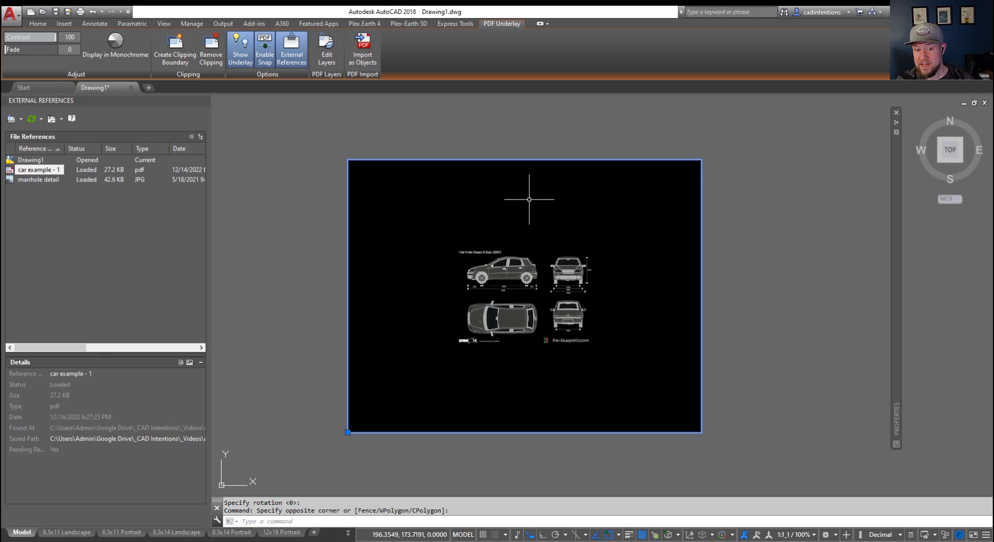
mouse_move(223, 389)
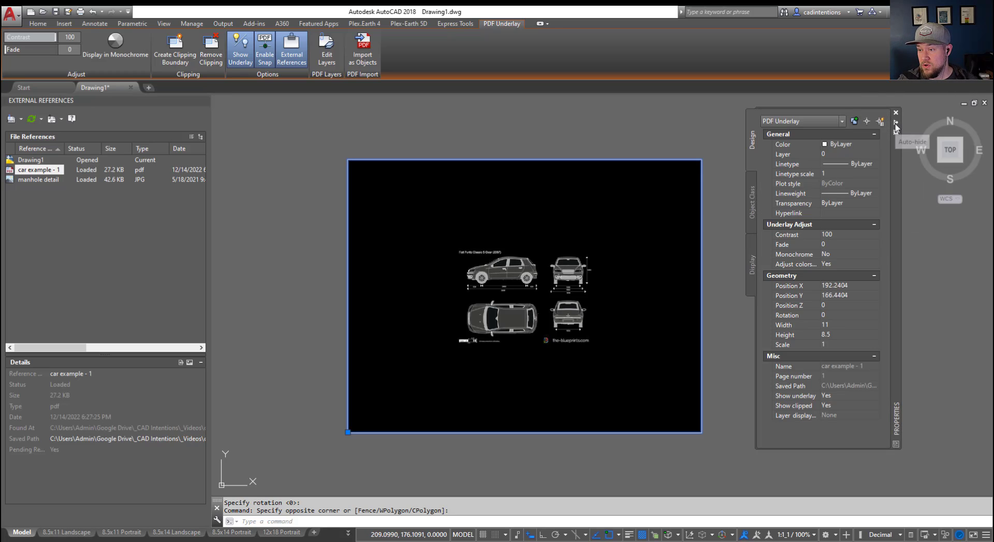
mouse_move(824, 406)
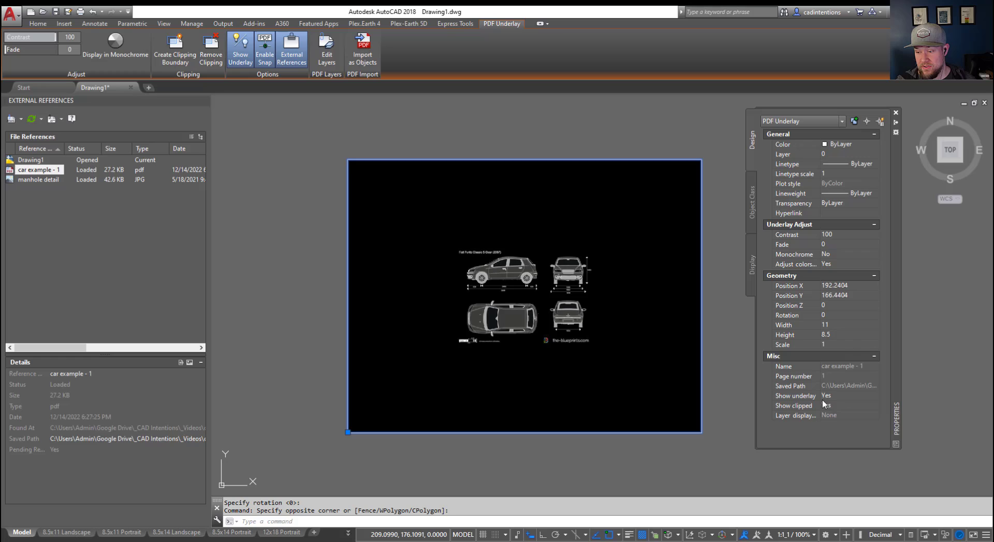
- Set the car PDF underlay's Adjust colors for background to No, then zoom in
left_click(873, 406)
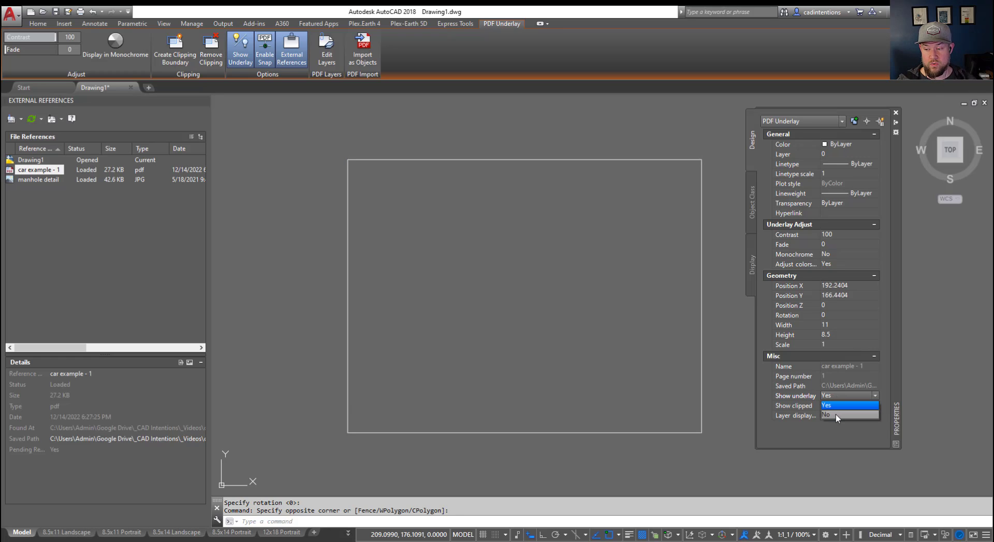
left_click(828, 415)
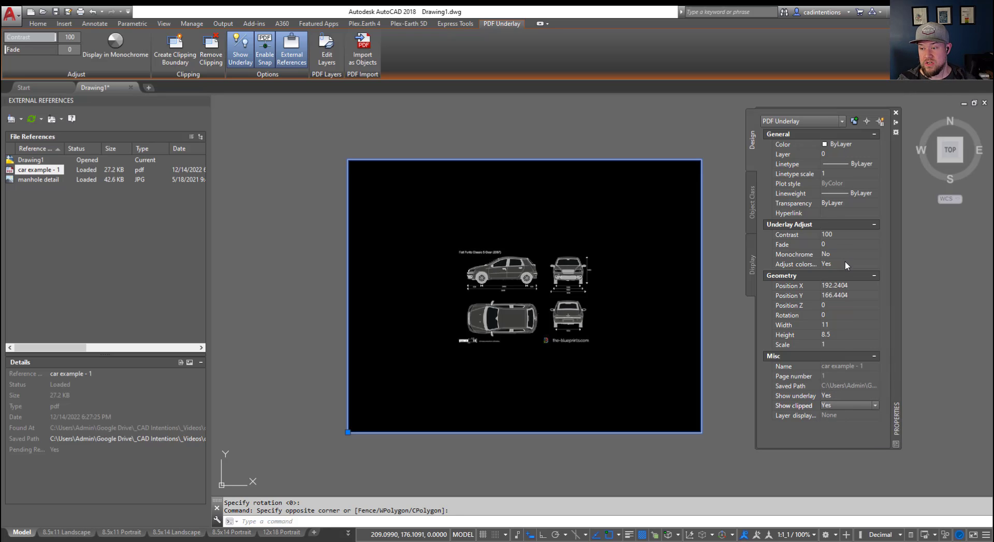
left_click(875, 264)
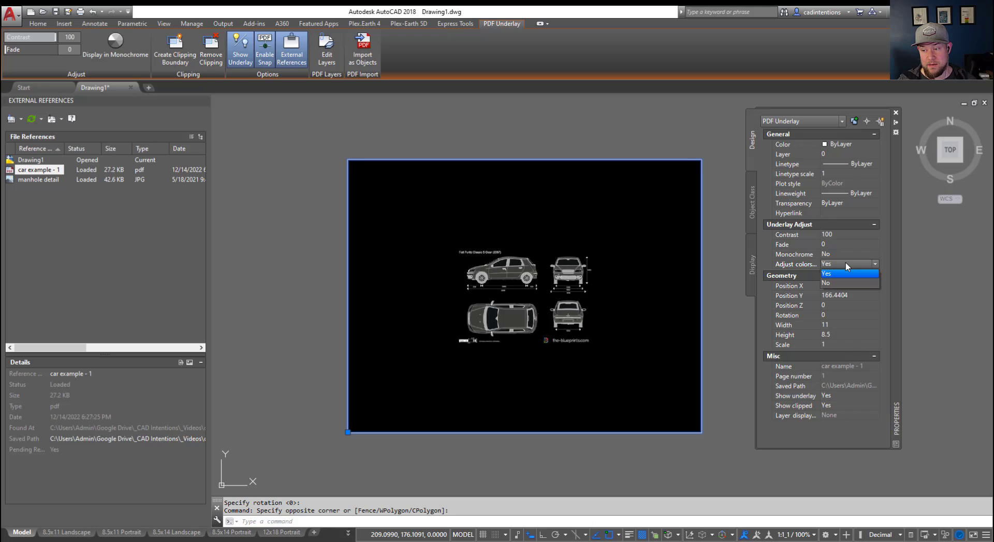
left_click(826, 283)
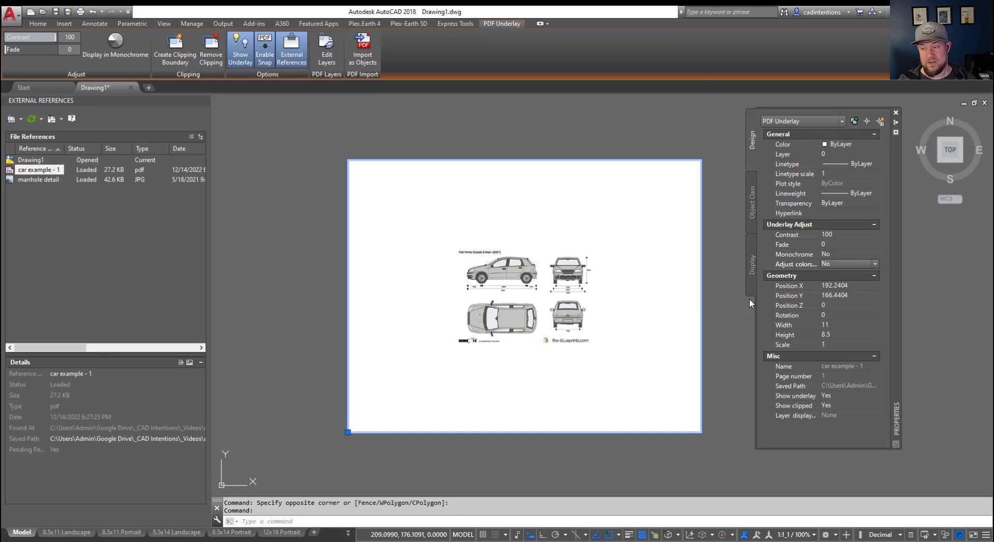
left_click(896, 112)
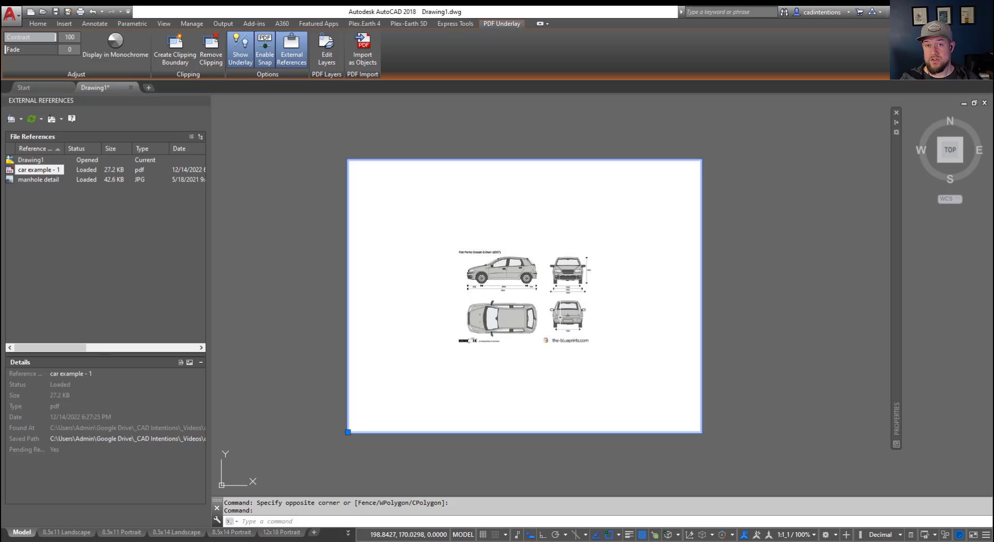
mouse_move(563, 316)
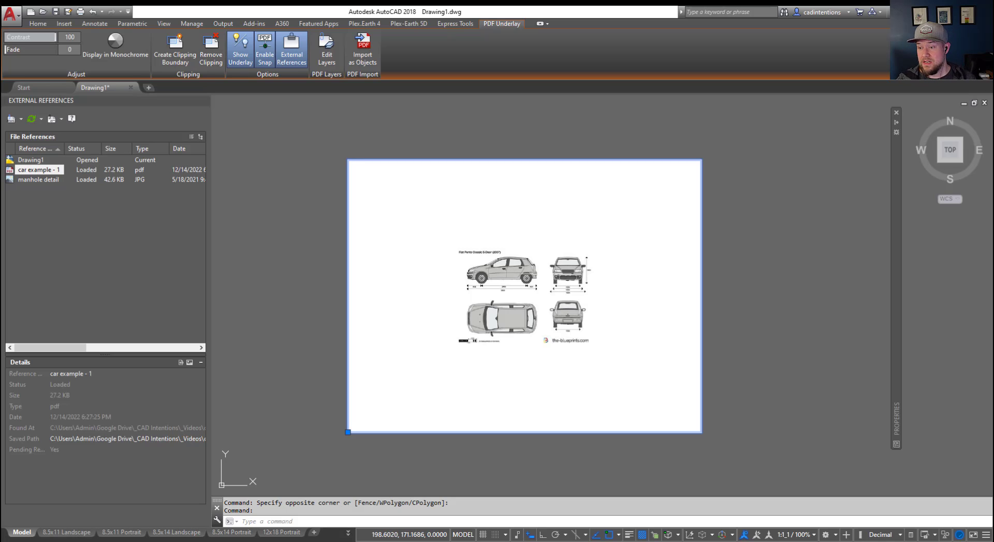
mouse_move(513, 269)
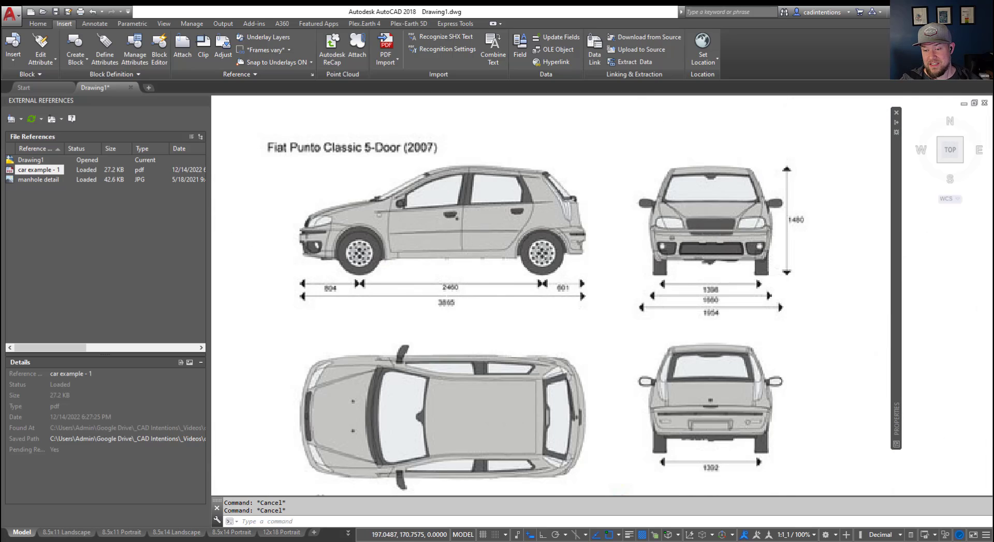
scroll("down", 3)
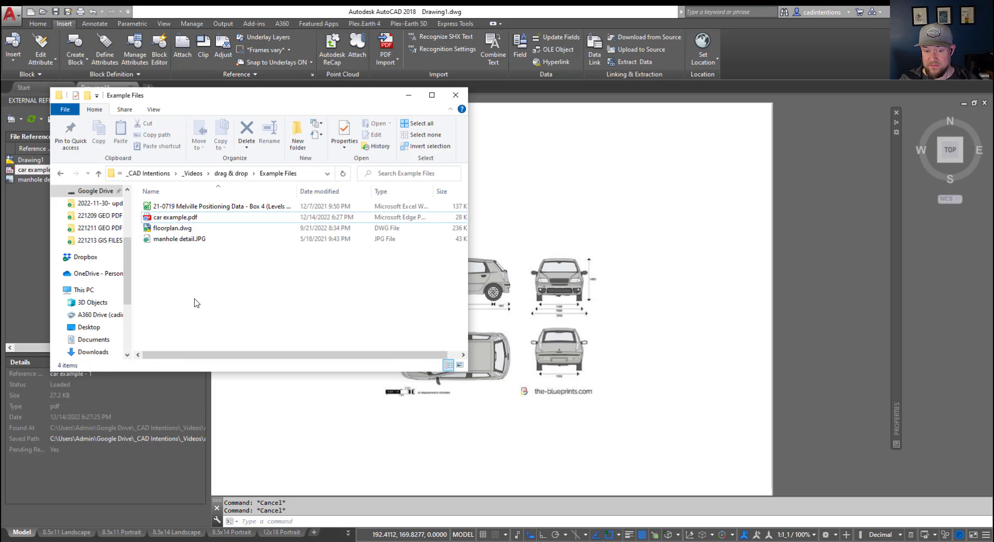
mouse_move(184, 228)
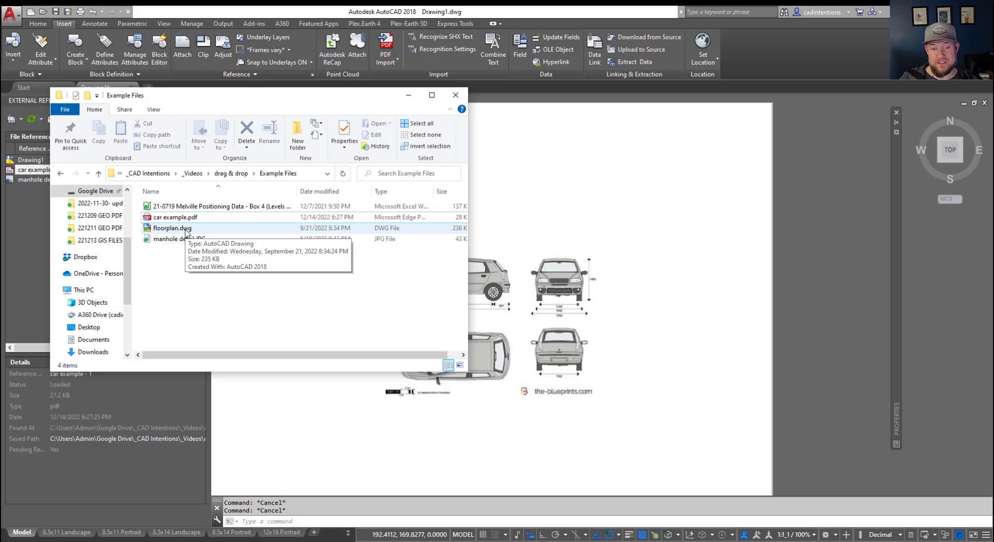
- Insert floorplan.dwg as a block, accepting the default scale and rotation
left_click(172, 228)
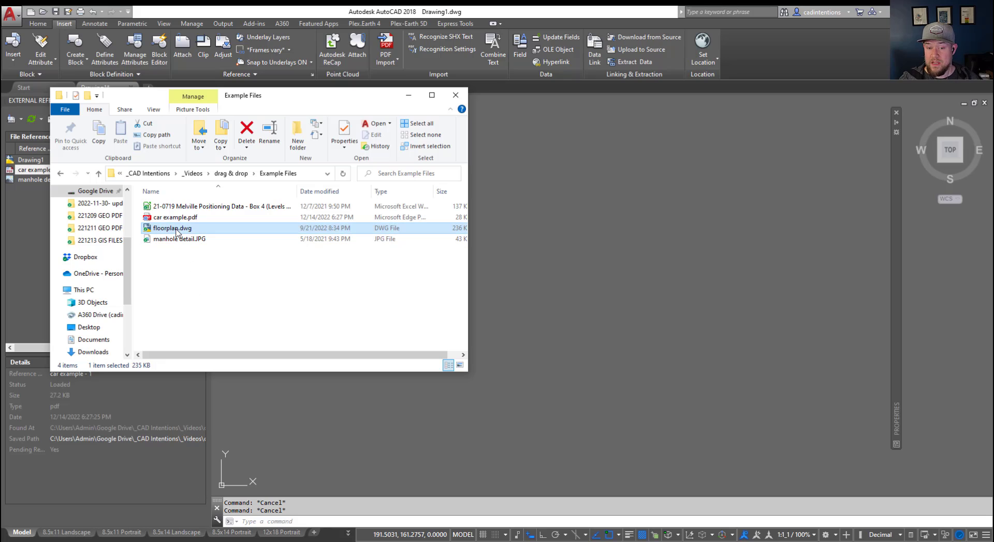
left_click_drag(171, 228, 691, 247)
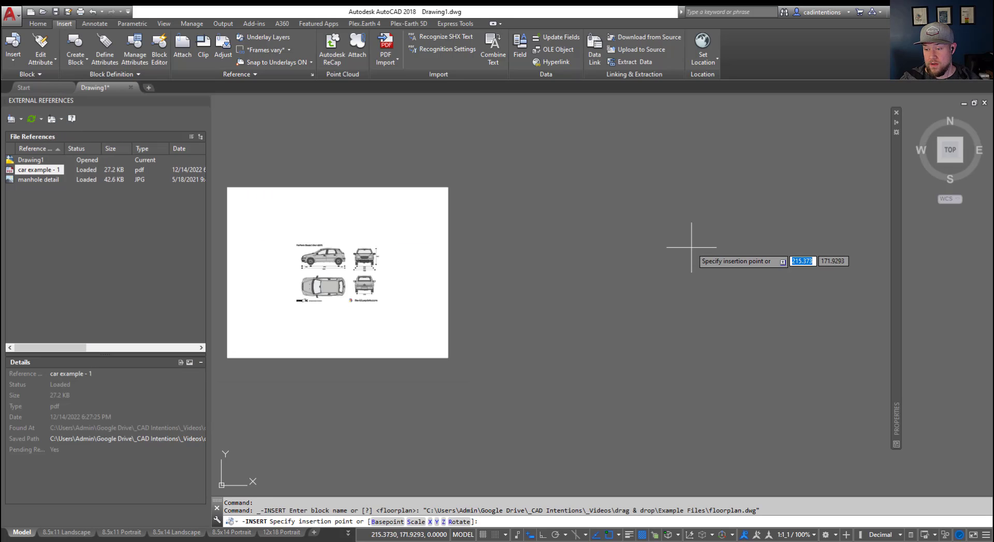
mouse_move(614, 330)
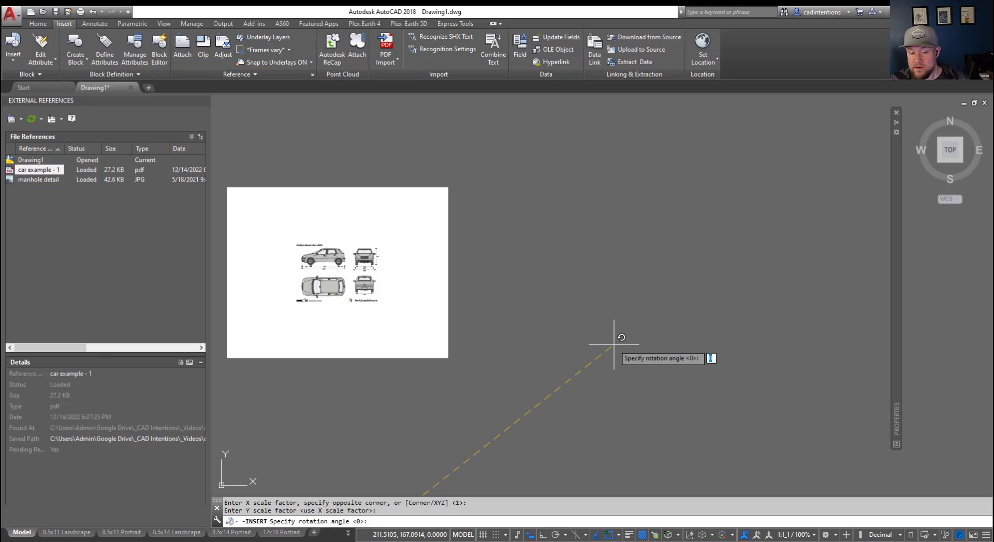
key("enter")
type("DIST")
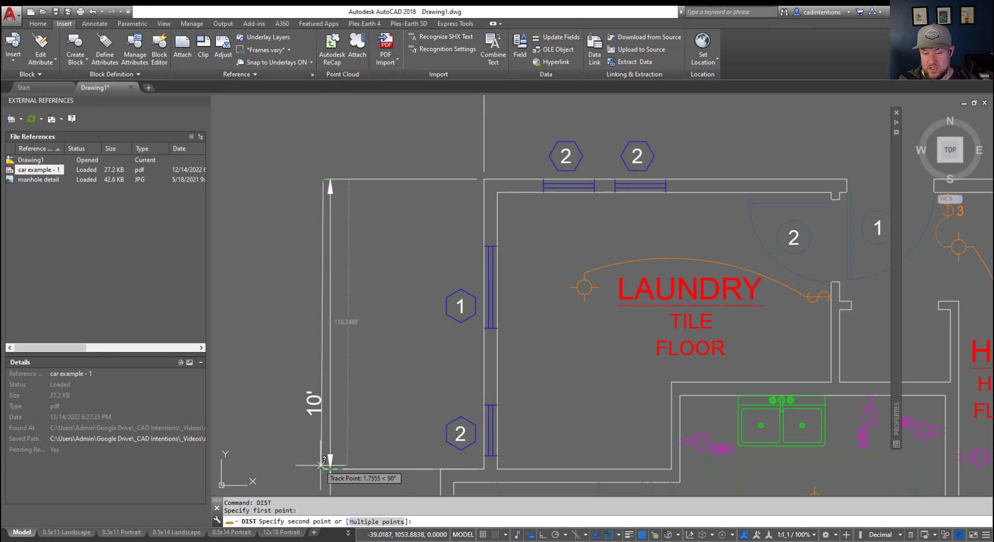
left_click(378, 428)
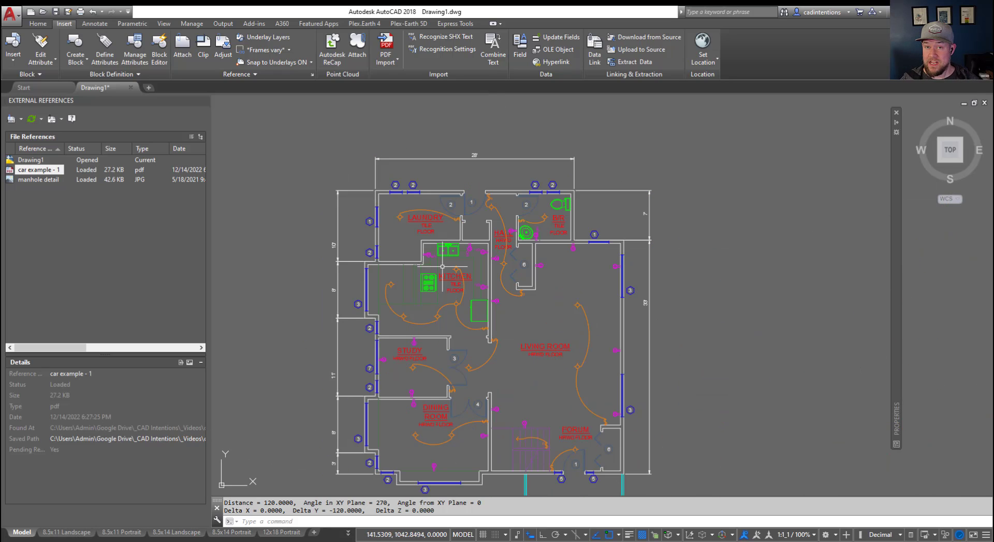
mouse_move(451, 326)
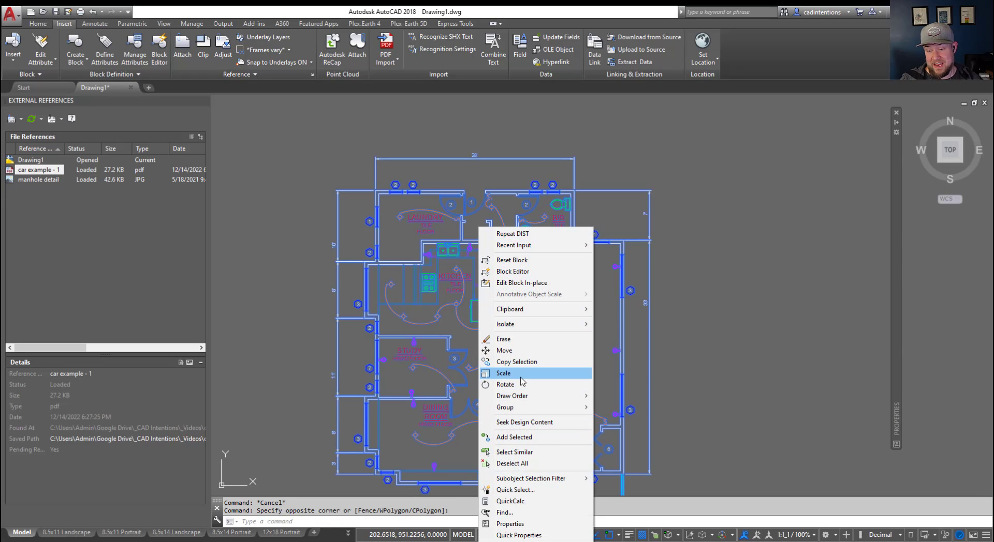
mouse_move(512, 271)
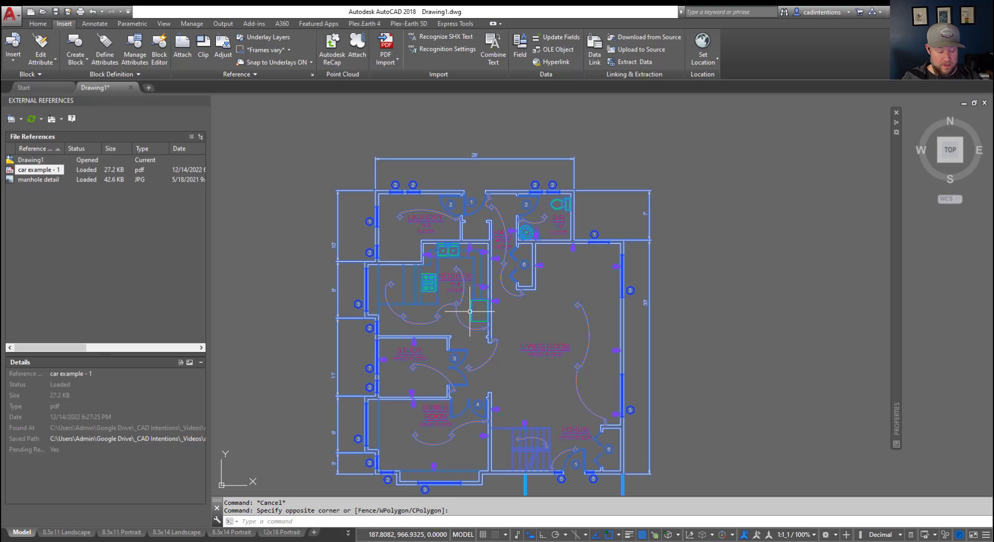
type("bu")
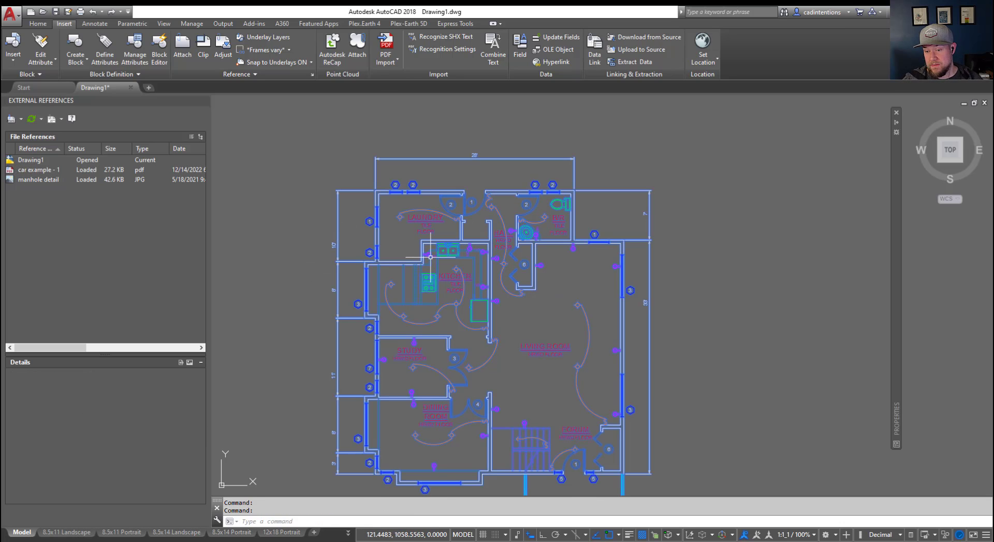
key("Escape")
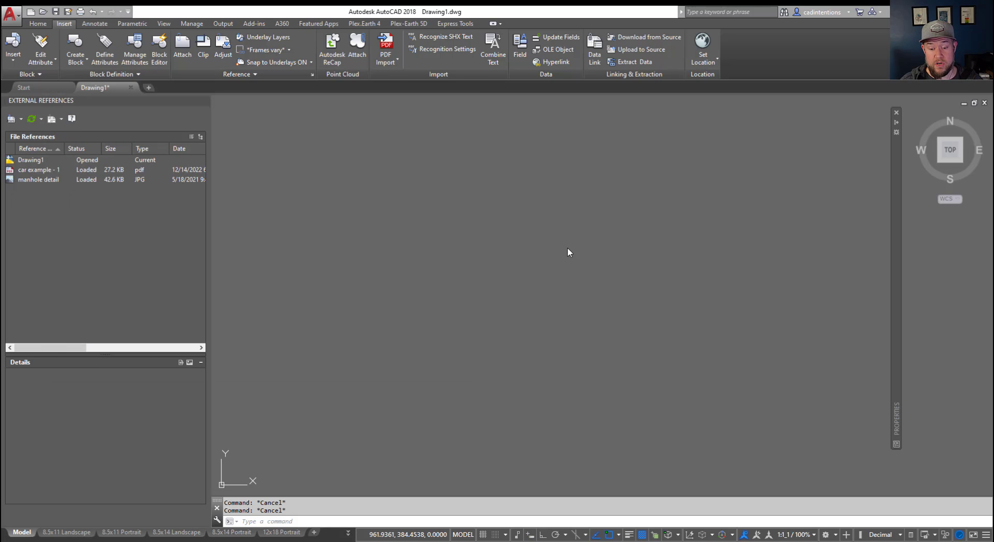
mouse_move(495, 286)
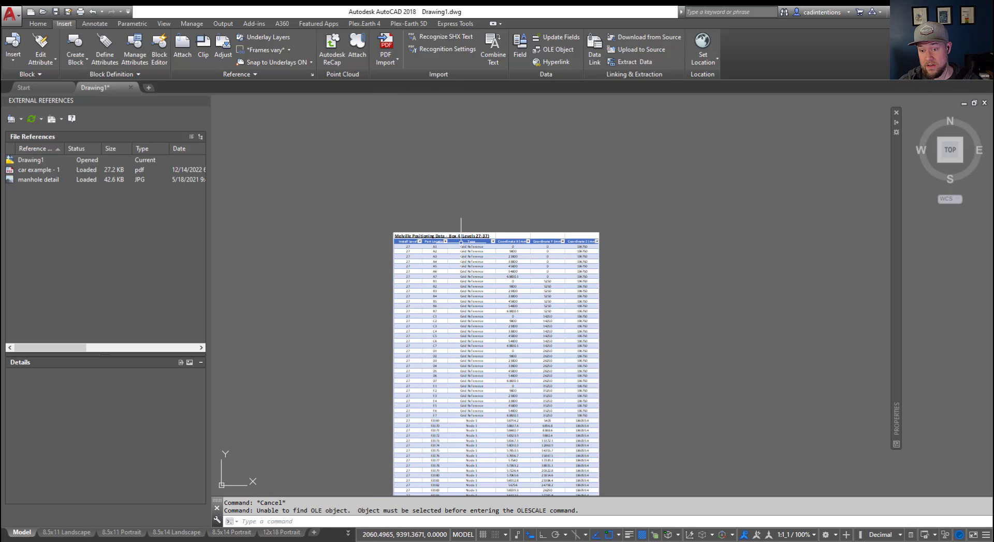
mouse_move(461, 246)
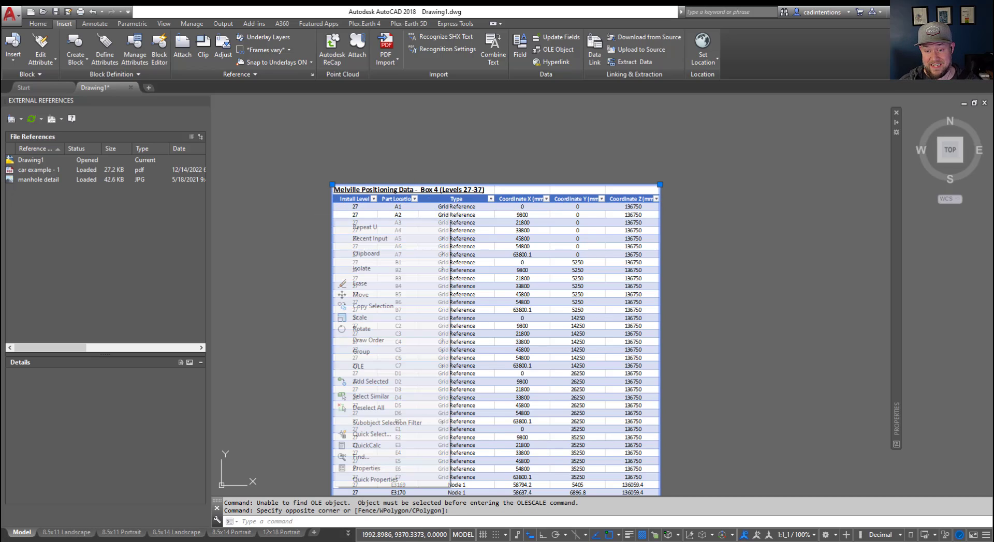
mouse_move(359, 367)
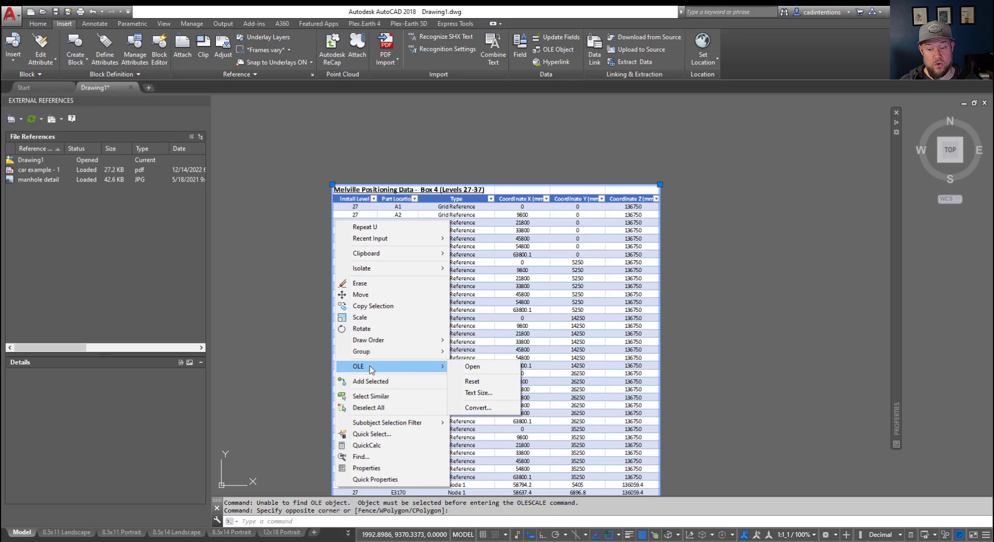
mouse_move(472, 366)
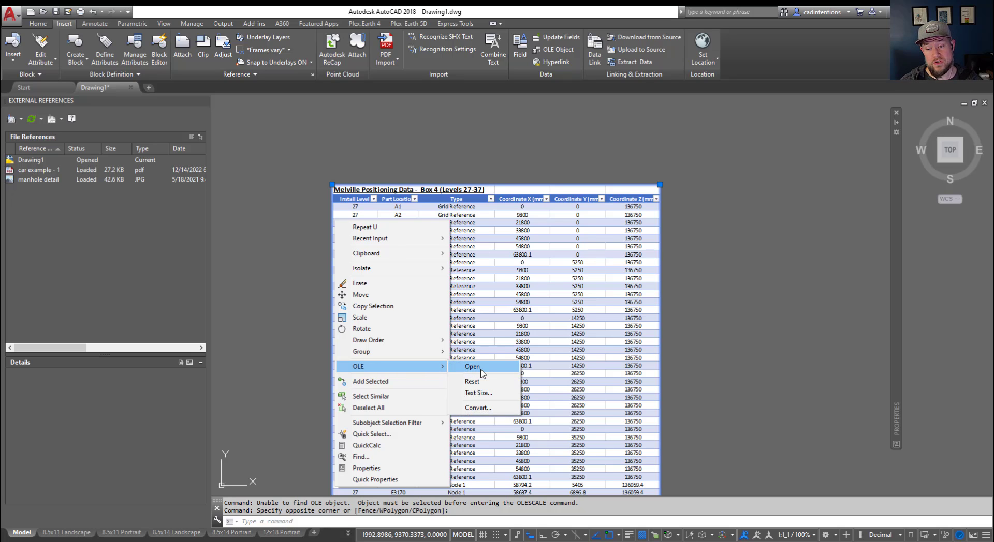
- Open the embedded table in Excel and change the A1 title to 'testing title'
left_click(472, 367)
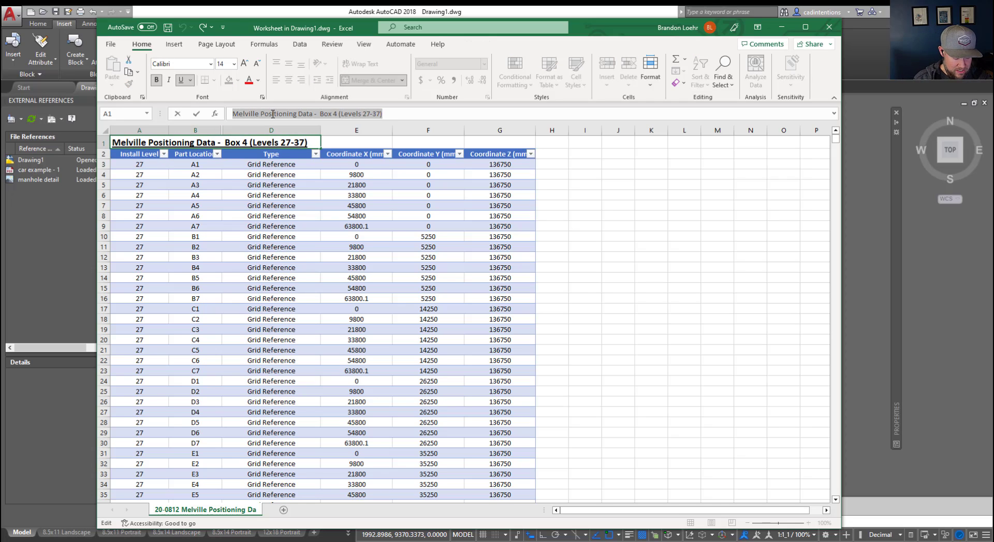
type("testing title")
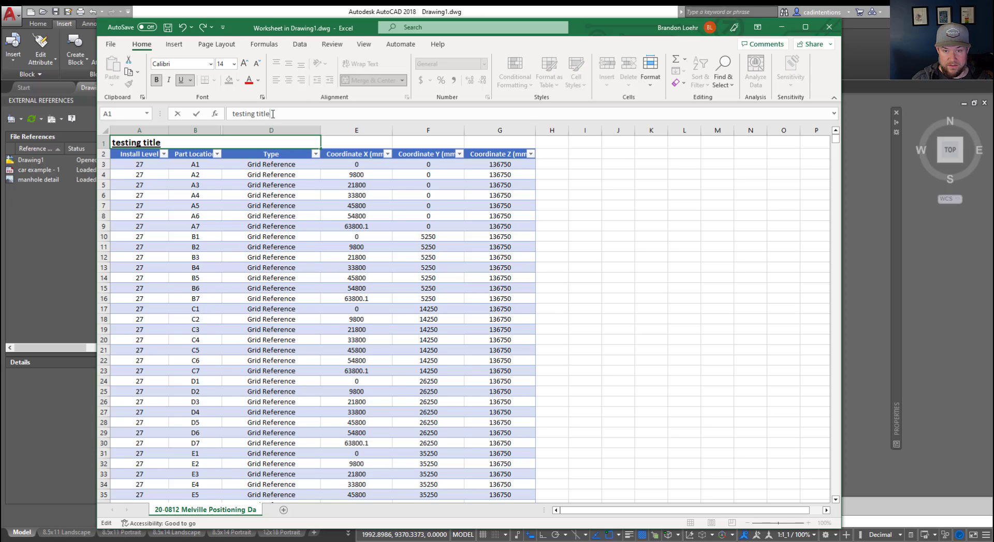
key("enter")
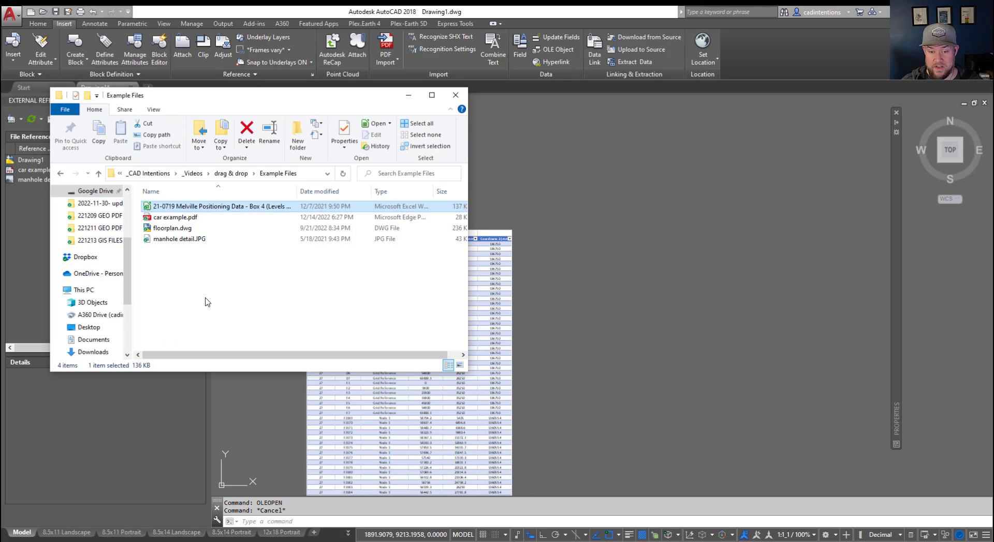
left_click(179, 239)
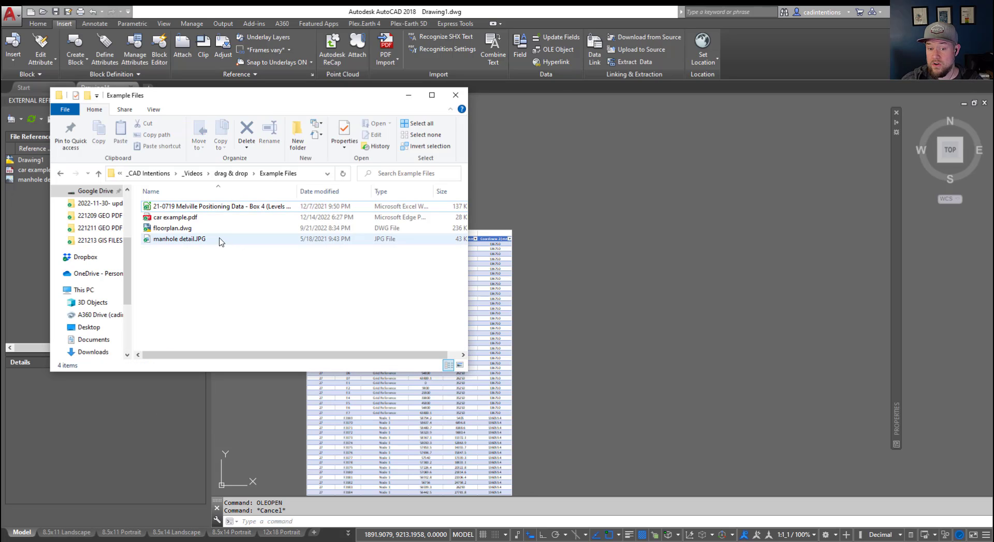
left_click(238, 276)
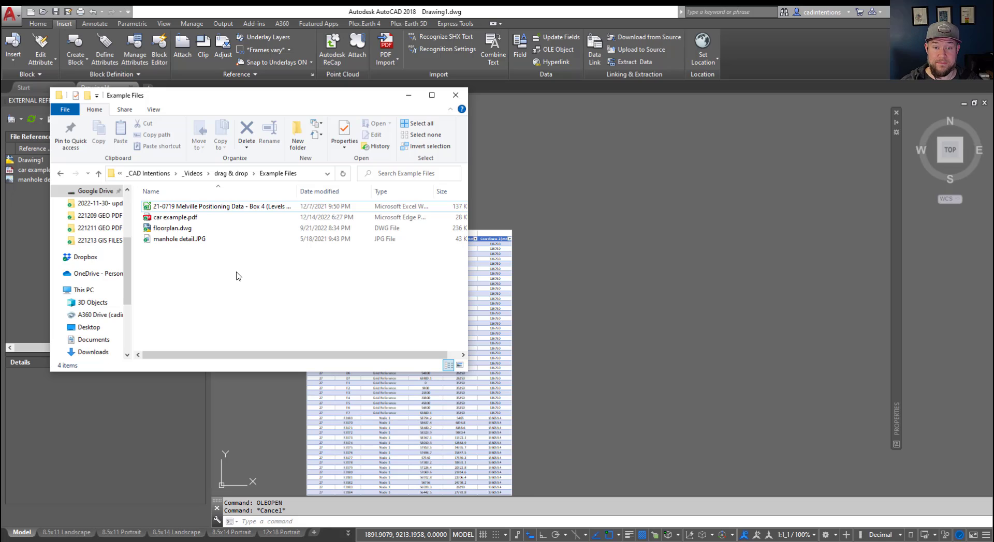
left_click(172, 228)
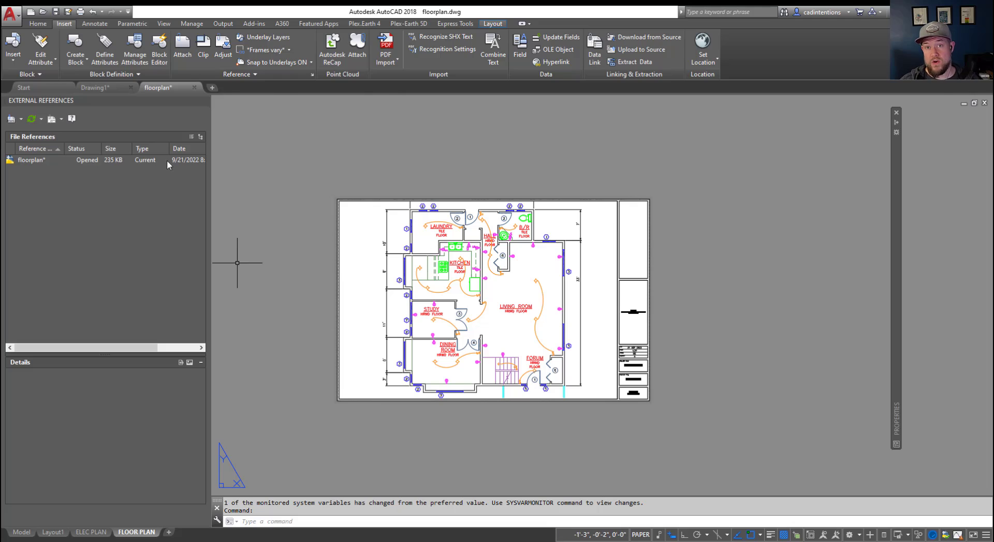
mouse_move(364, 99)
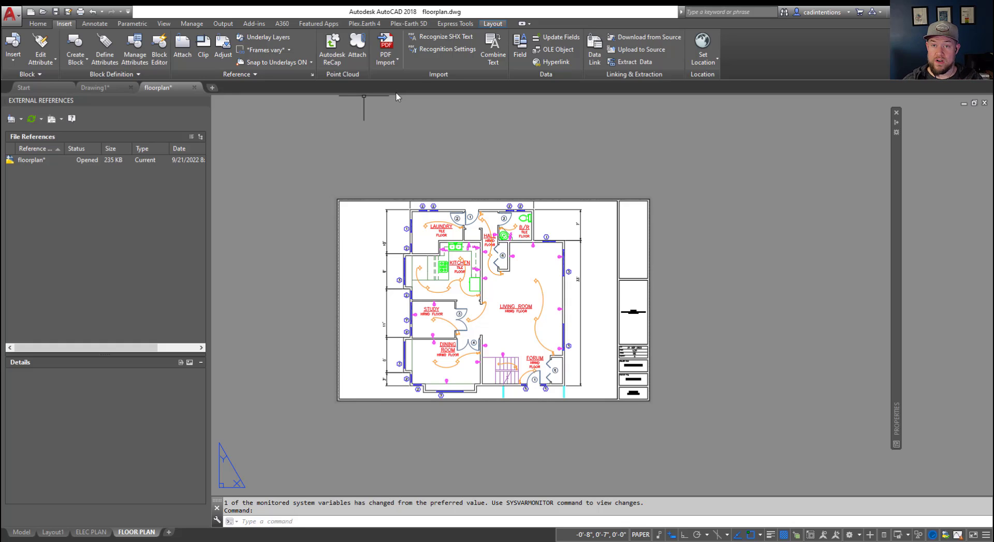
mouse_move(382, 139)
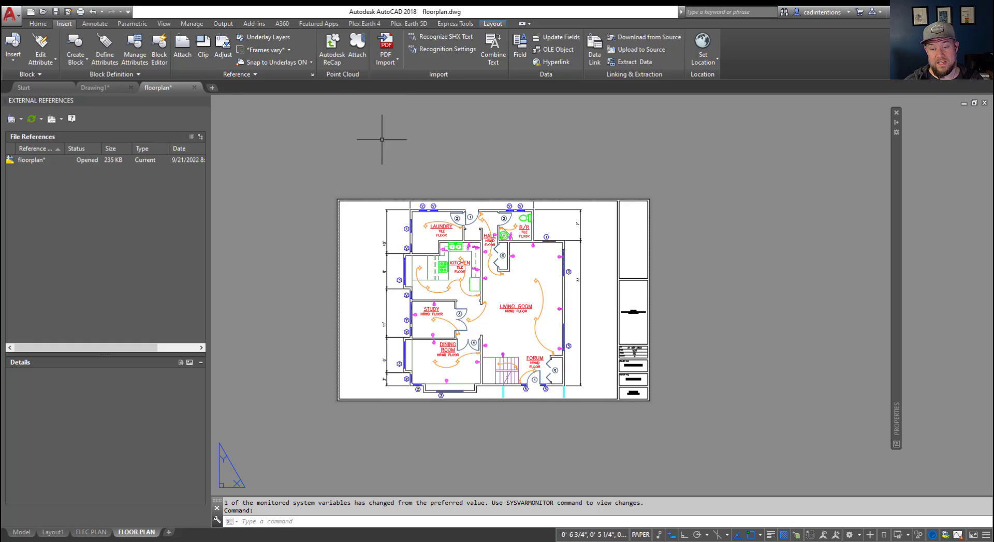